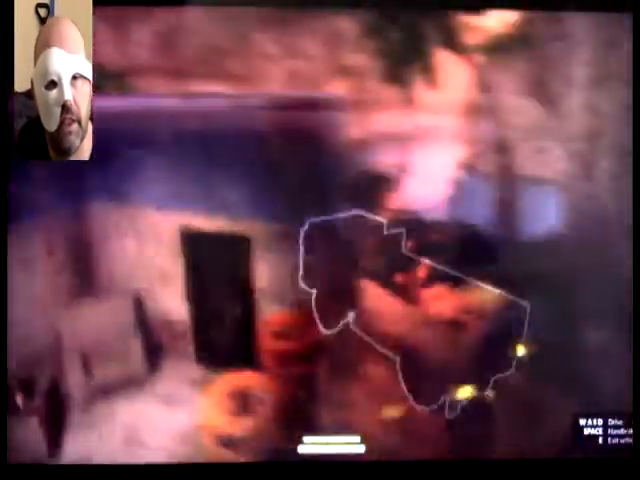
mouse_move(320, 240)
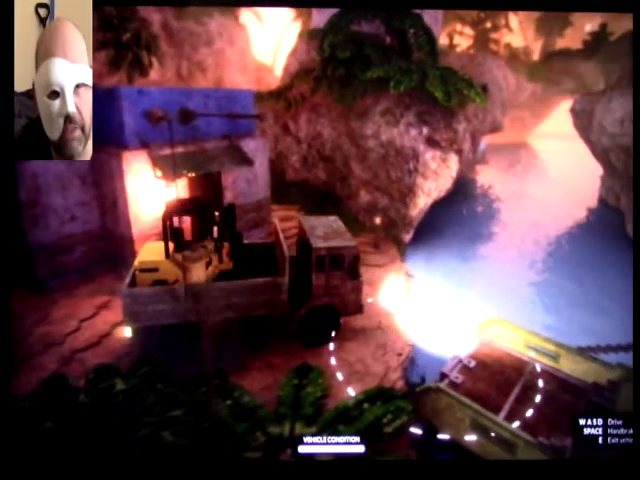
mouse_move(320, 240)
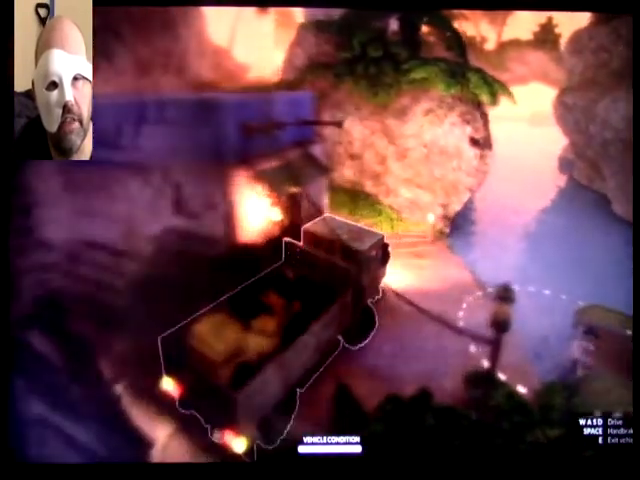
Drive the cargo truck forward along the riverside dirt track with W.
key(w)
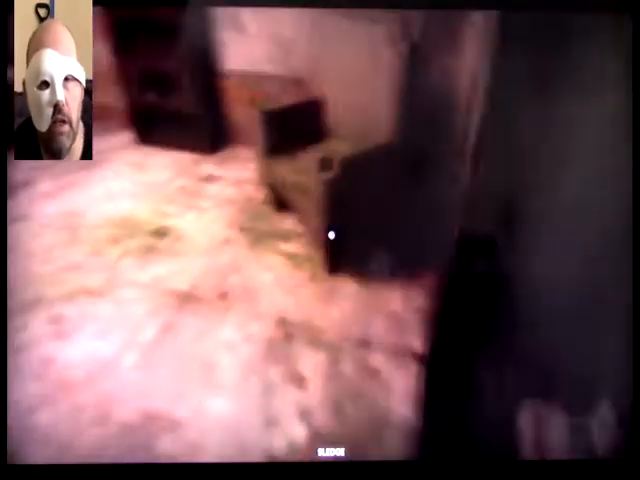
mouse_move(335, 233)
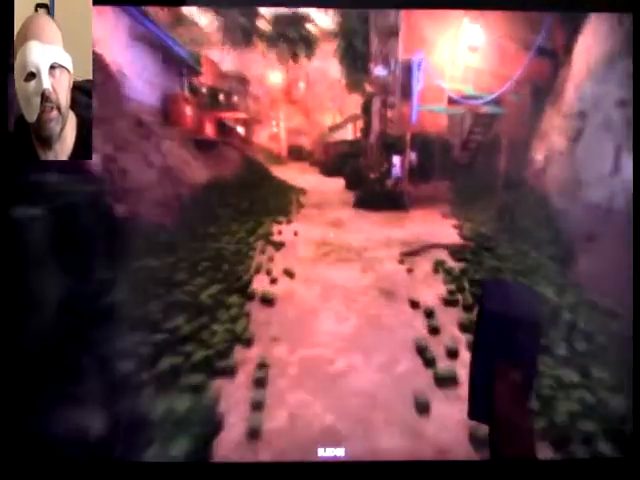
mouse_move(350, 250)
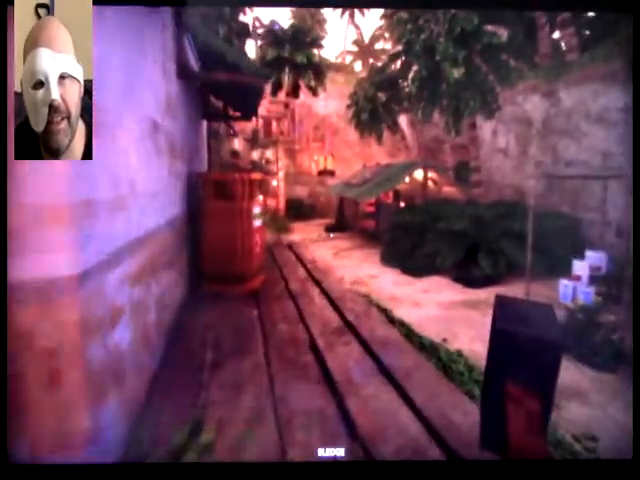
mouse_move(320, 240)
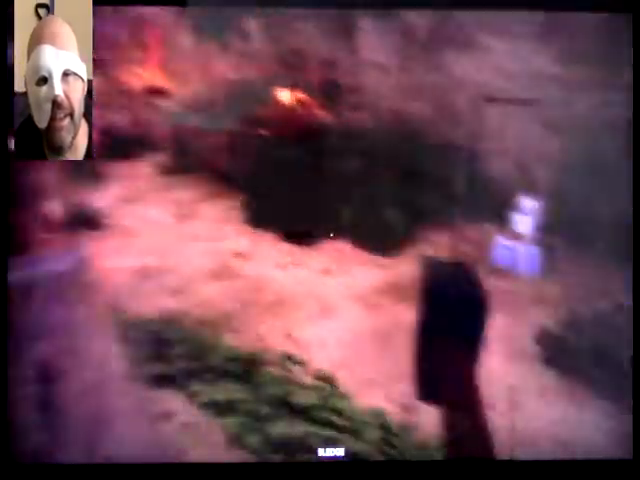